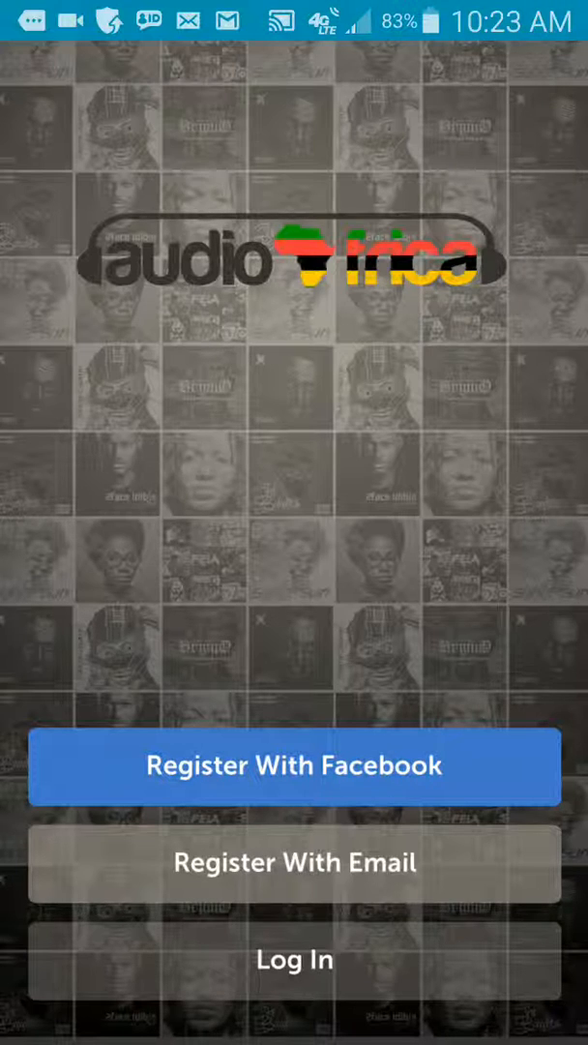
Sign in from the welcome screen and open the side menu of app sections.
click(295, 959)
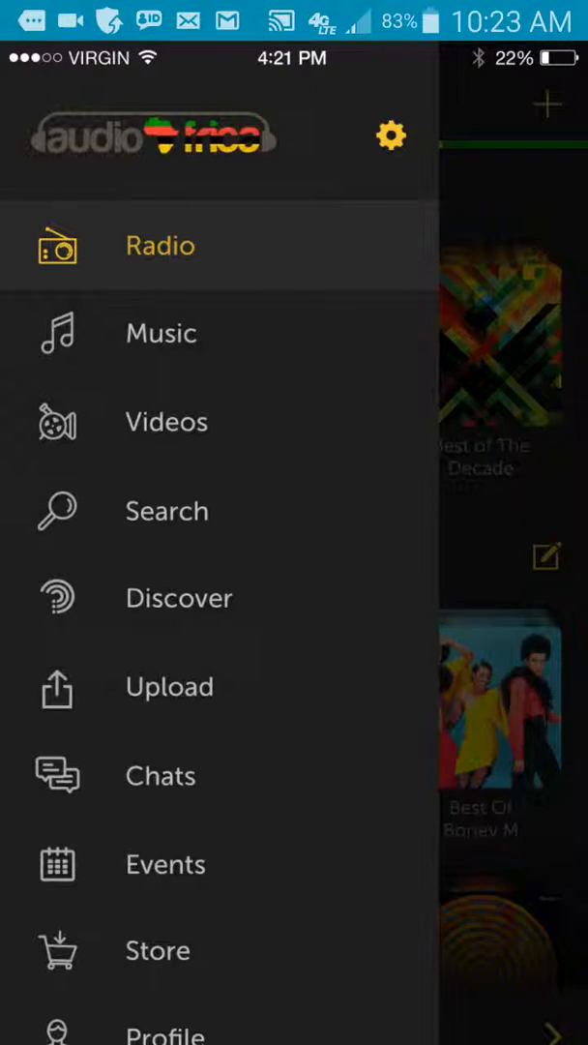
Open Settings from the side menu's gear icon.
click(392, 134)
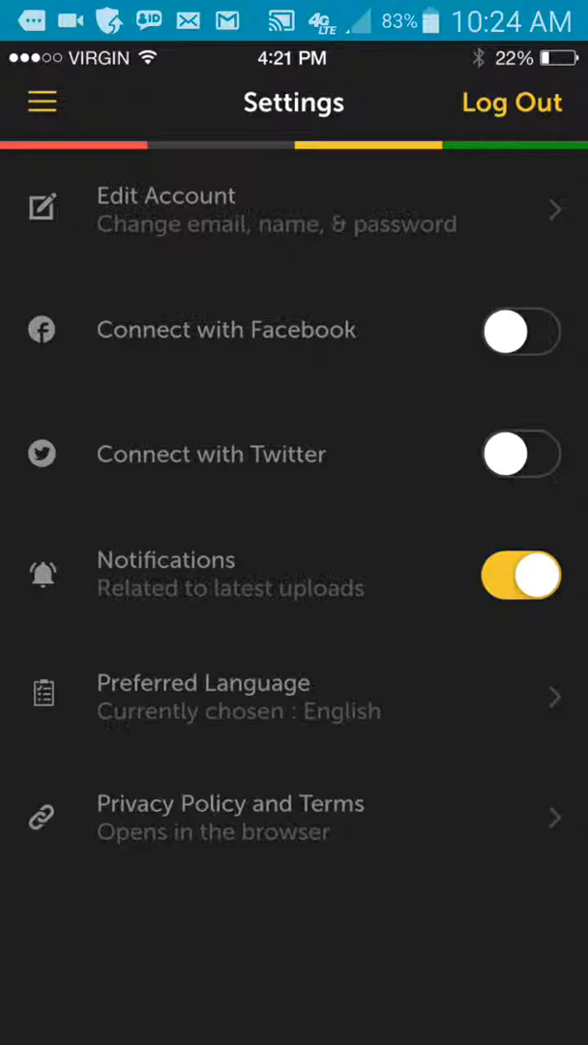
Browse the Videos section's Latest Videos carousel, then reopen the side menu.
click(41, 100)
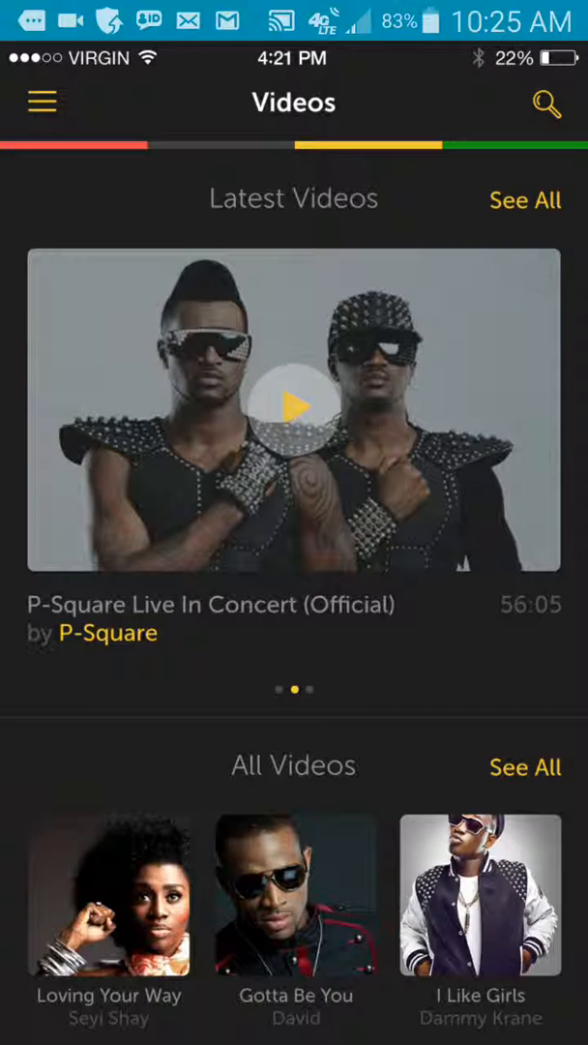
click(41, 101)
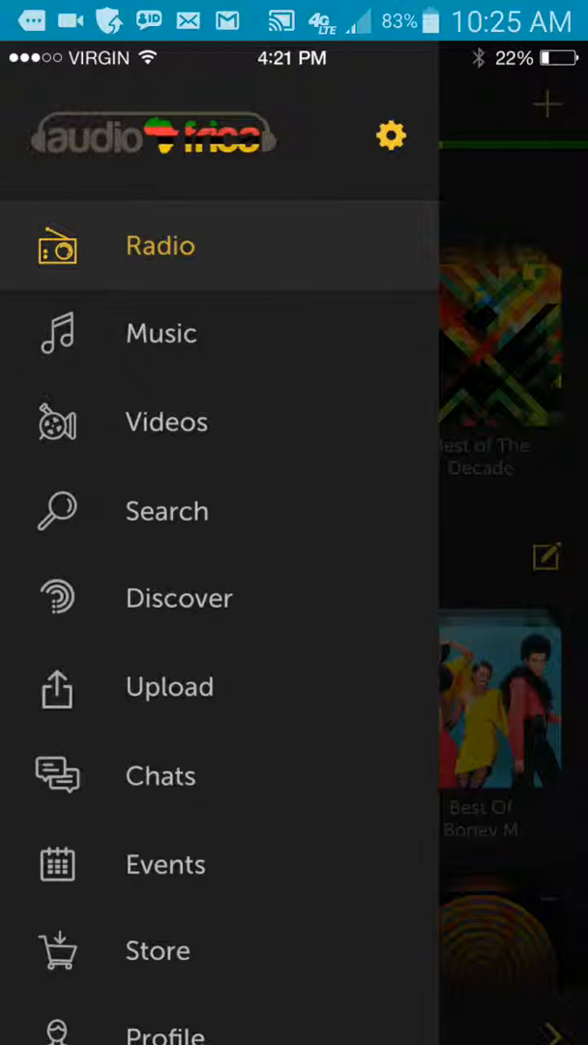
Go to the Search screen and search for 'Love'.
click(167, 510)
text(Love)
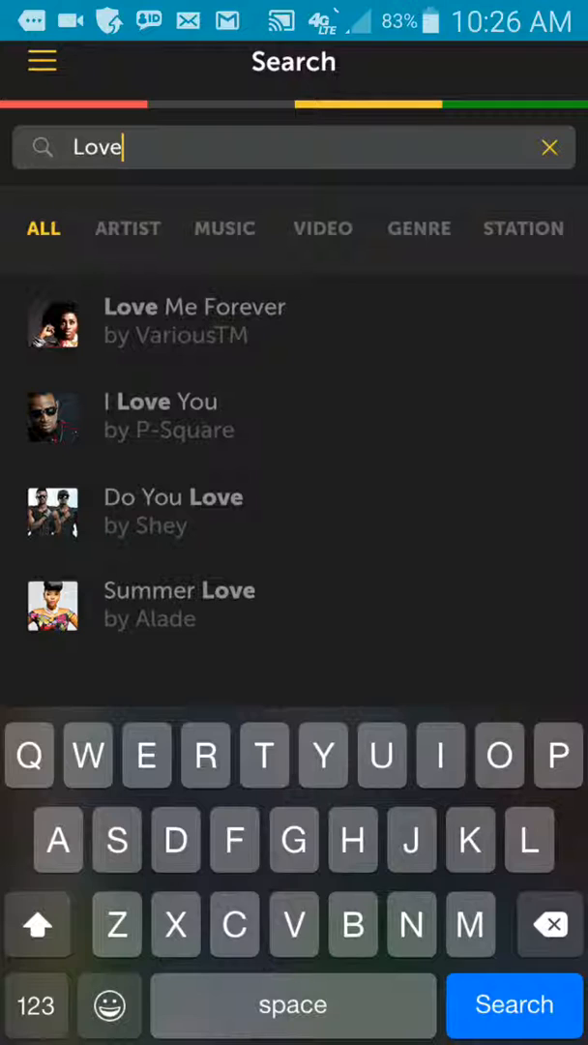
Run Discover to identify P-Square's 'No One Like You Girl', then reopen the side menu.
click(41, 60)
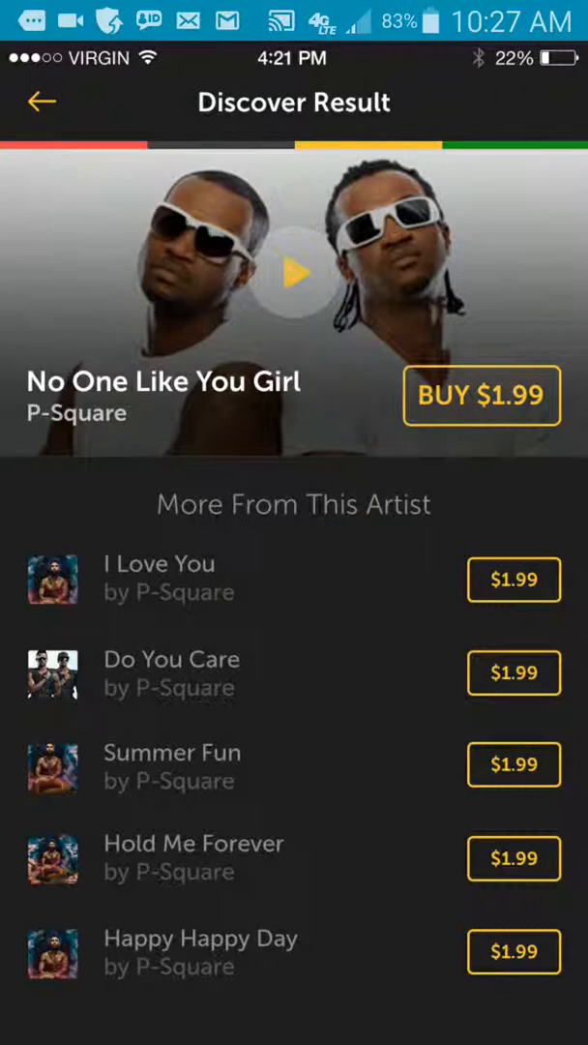
click(39, 101)
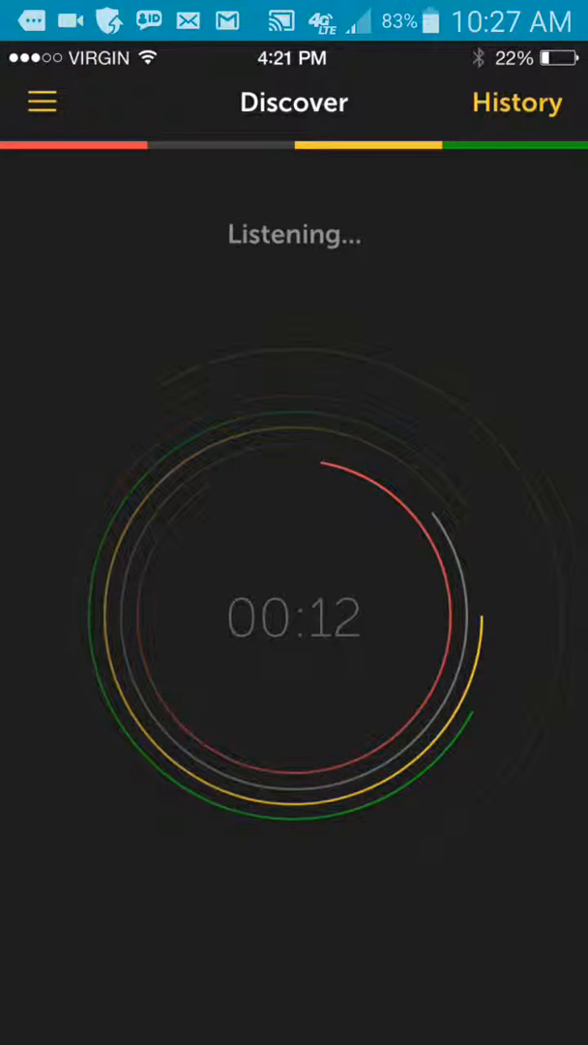
click(40, 101)
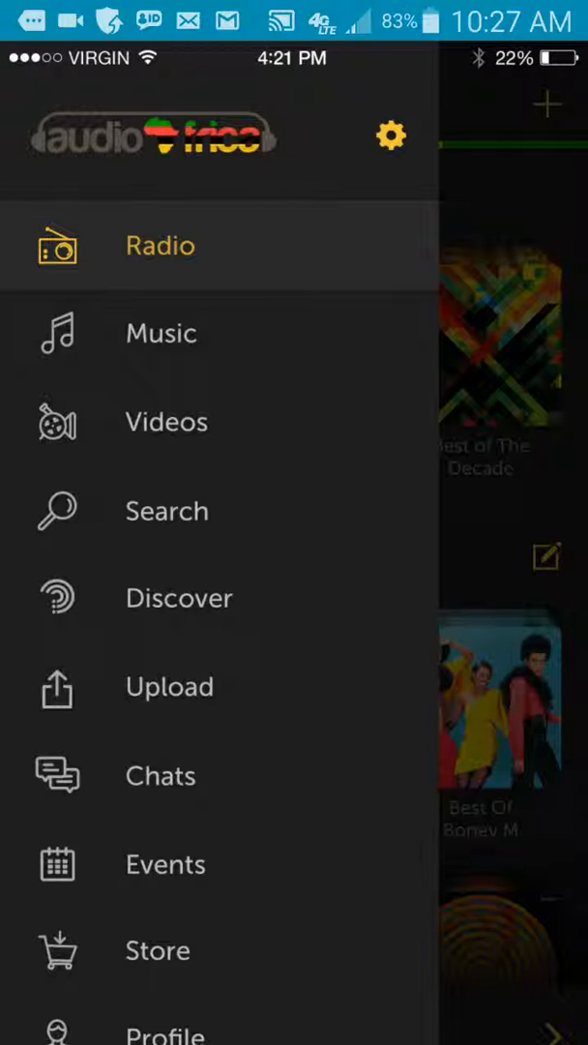
click(392, 135)
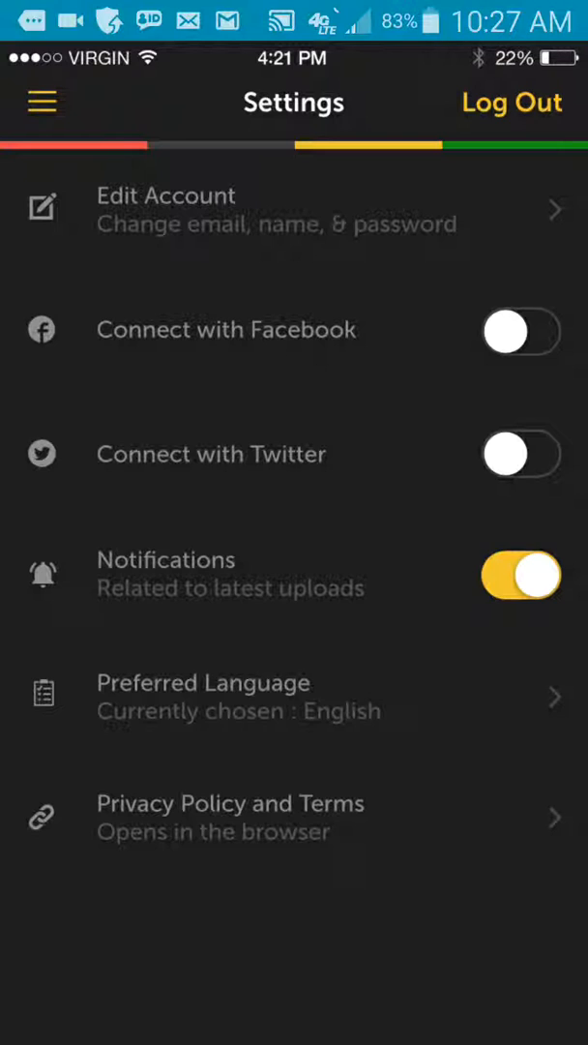
click(40, 102)
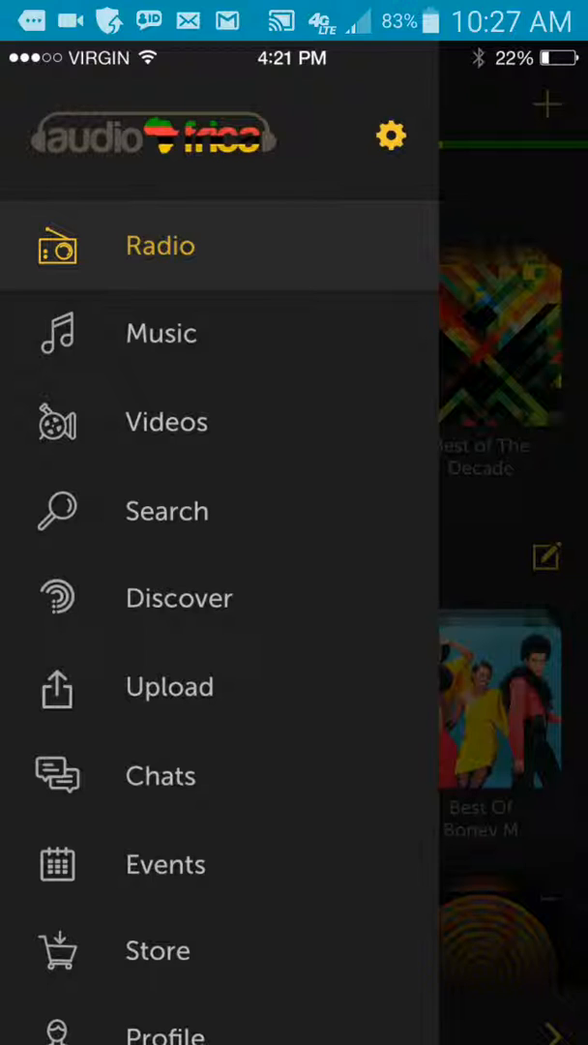
click(391, 134)
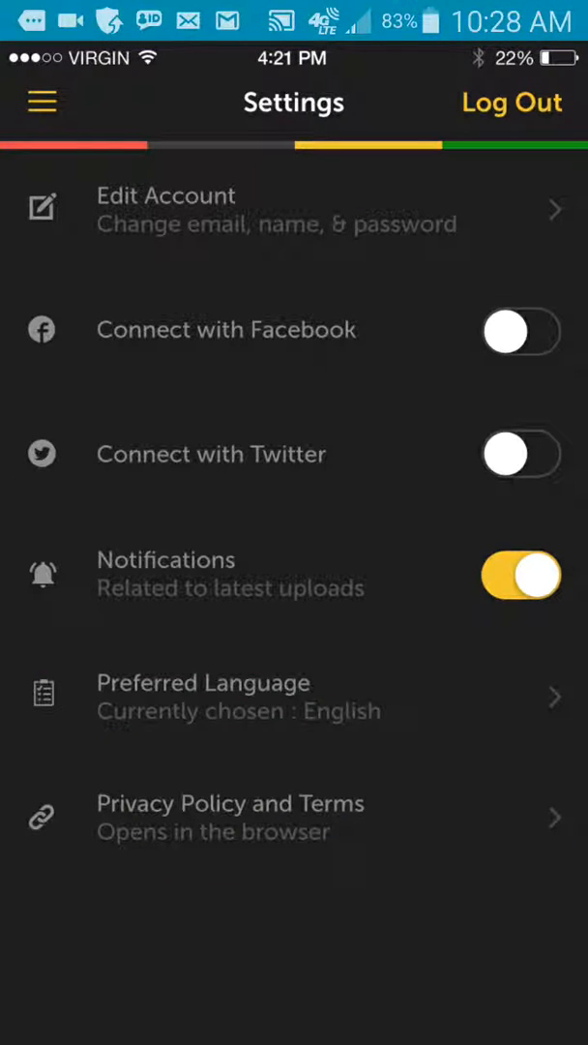
click(41, 101)
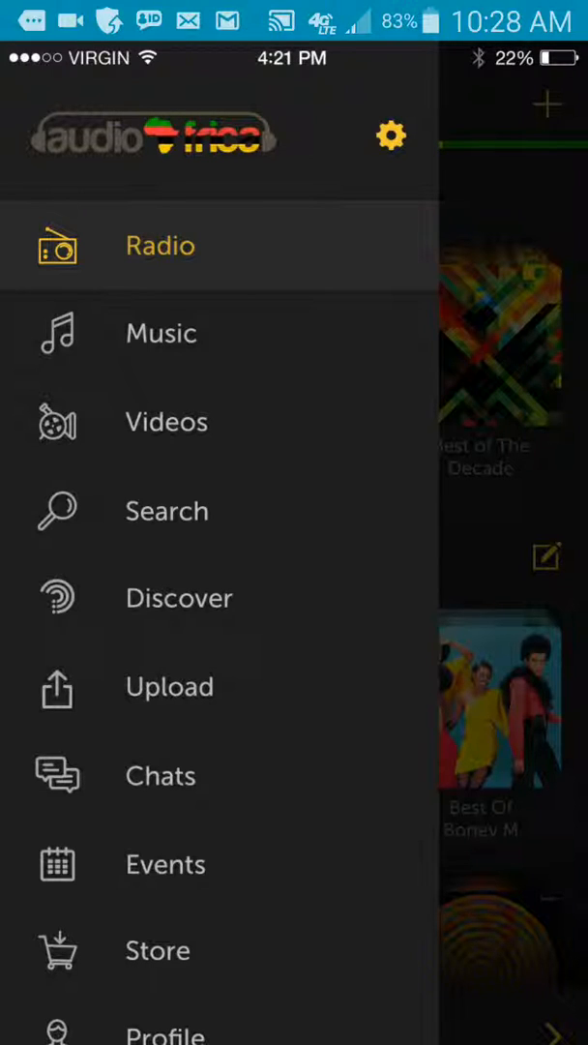